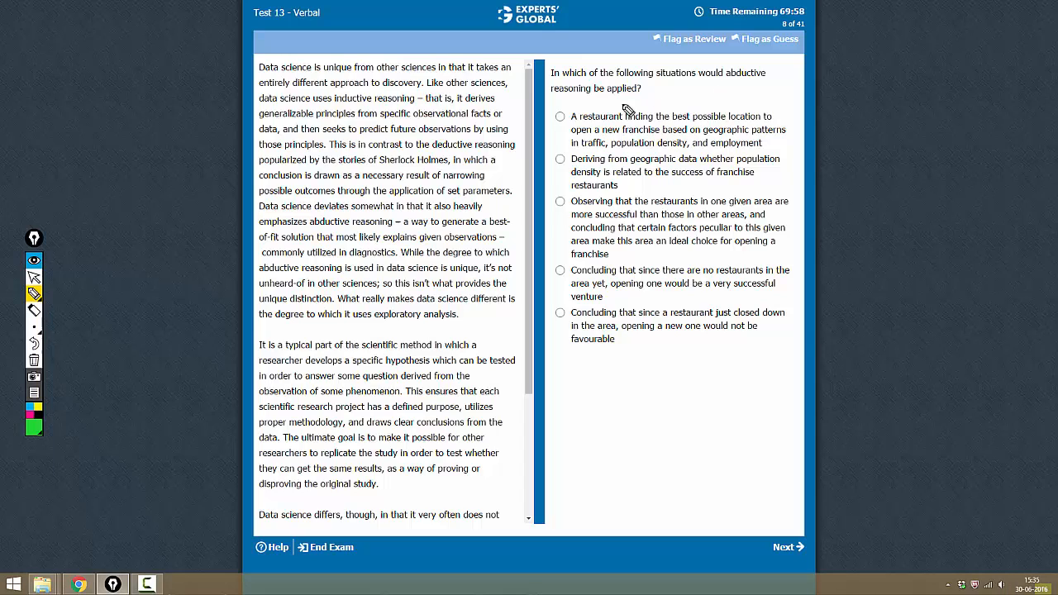
pyautogui.moveTo(331, 234)
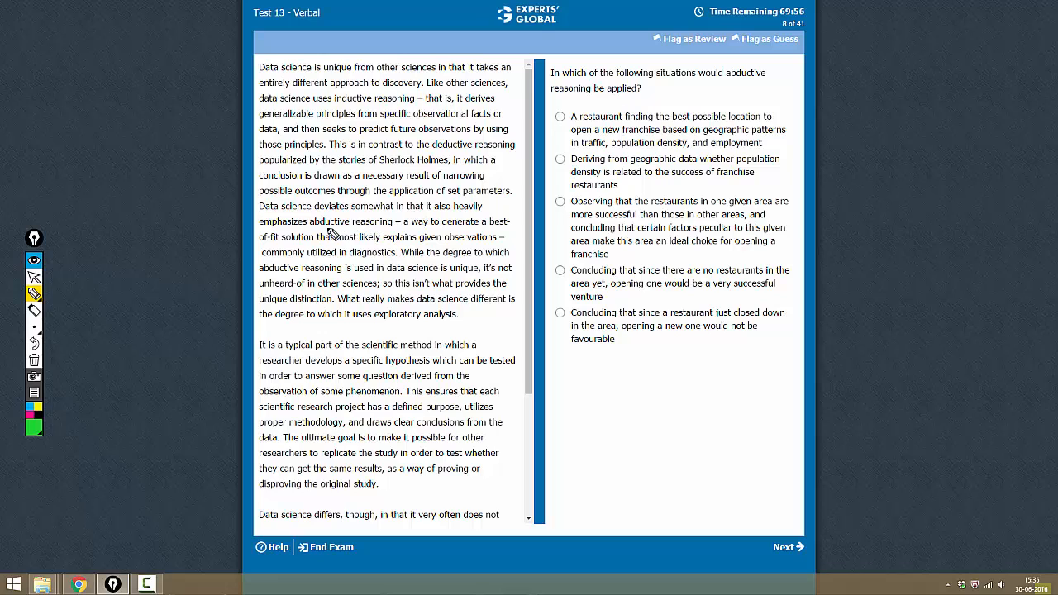
# Step: Underline the abductive reasoning definition in the passage with a green pen stroke
pyautogui.moveTo(325, 232); pyautogui.dragTo(505, 223)
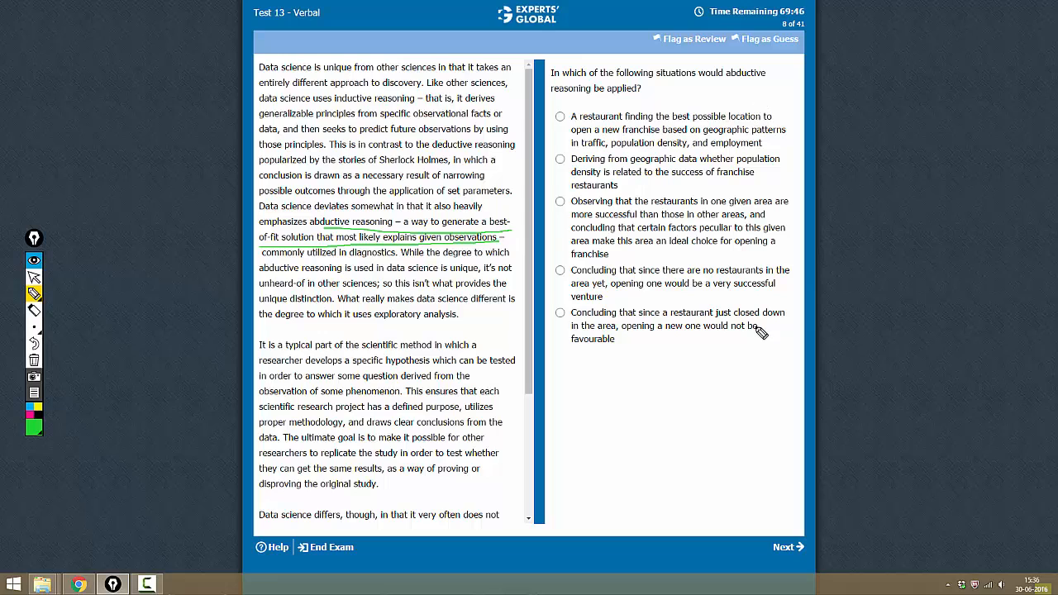
pyautogui.moveTo(649, 132)
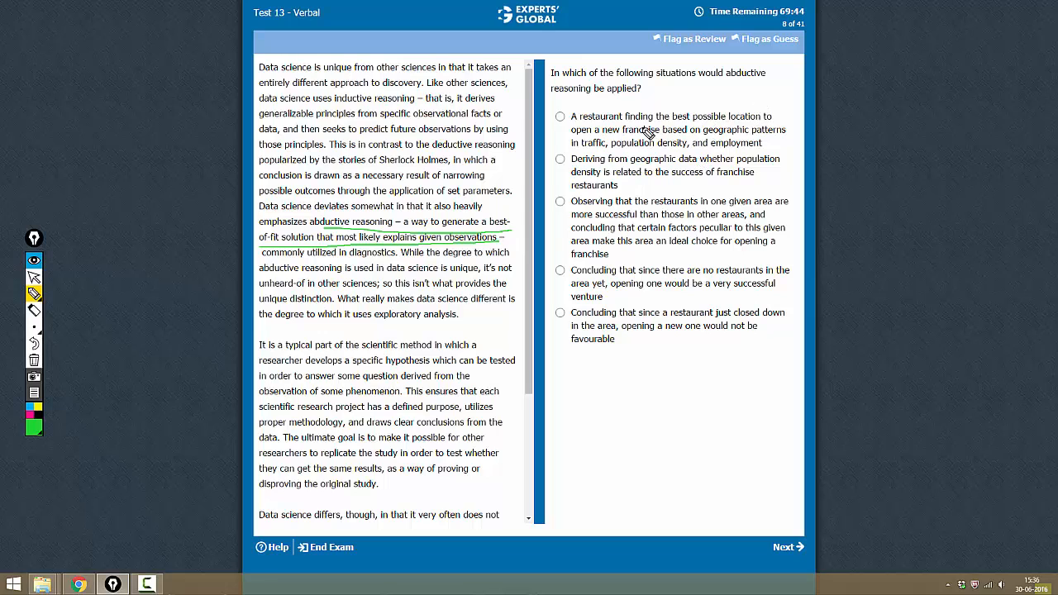
pyautogui.moveTo(703, 134)
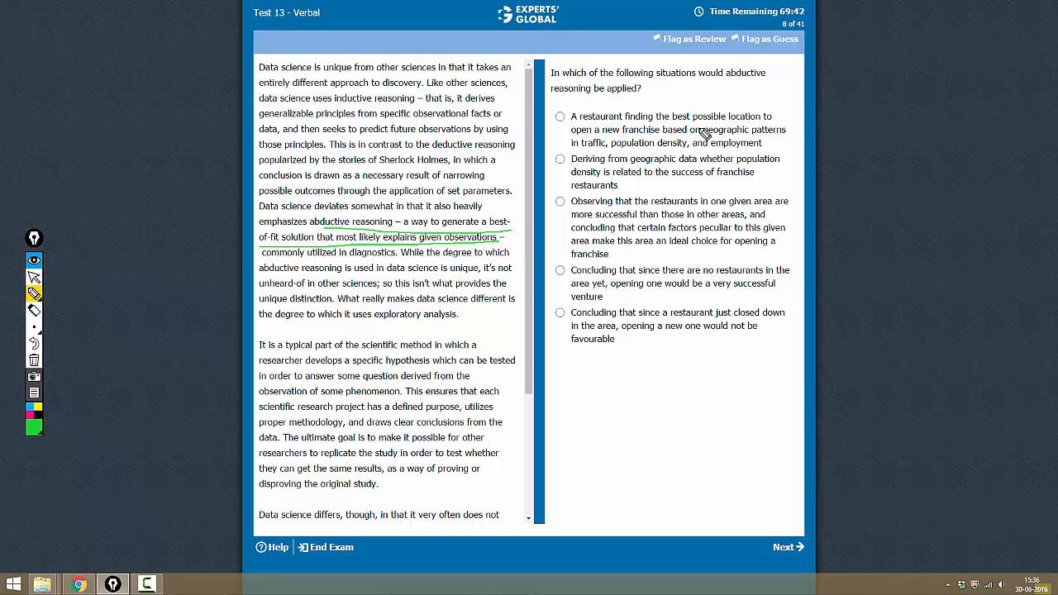
pyautogui.moveTo(599, 143)
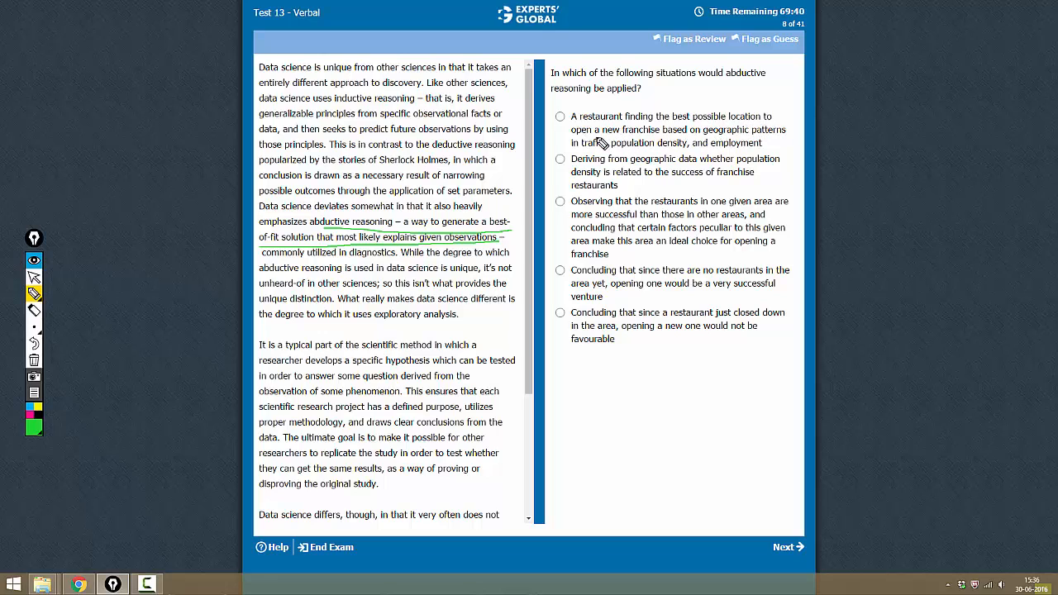
pyautogui.moveTo(730, 142)
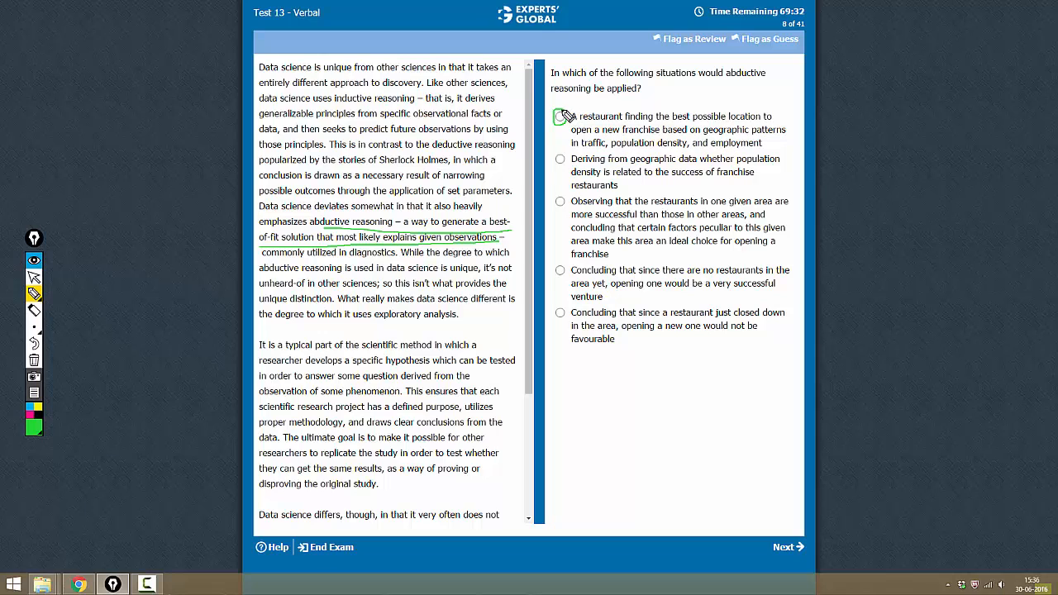
# Step: Circle answer A, about choosing the best restaurant franchise location, in green
pyautogui.click(560, 117)
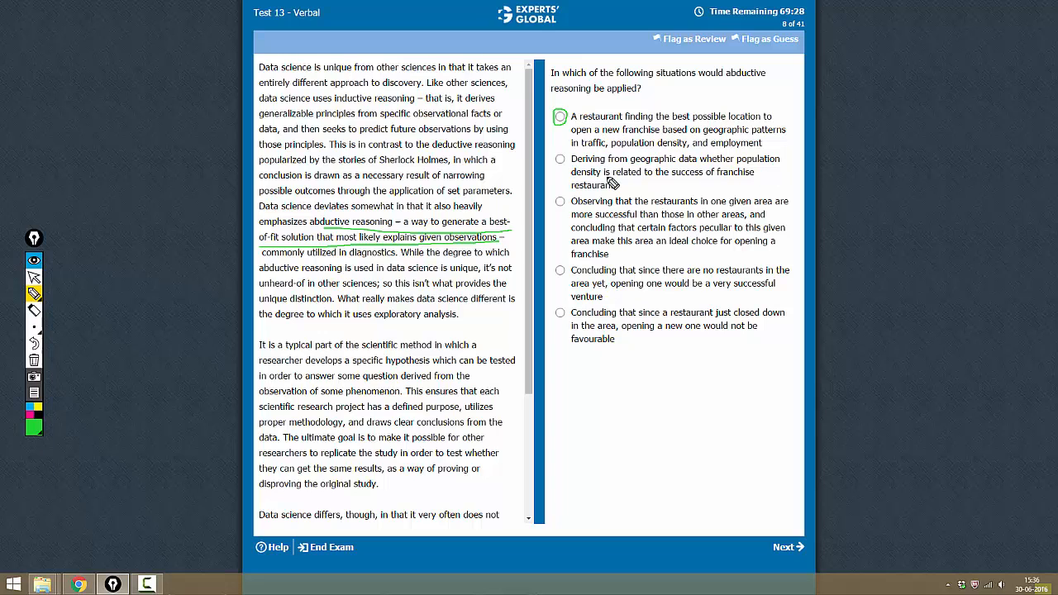
pyautogui.moveTo(724, 191)
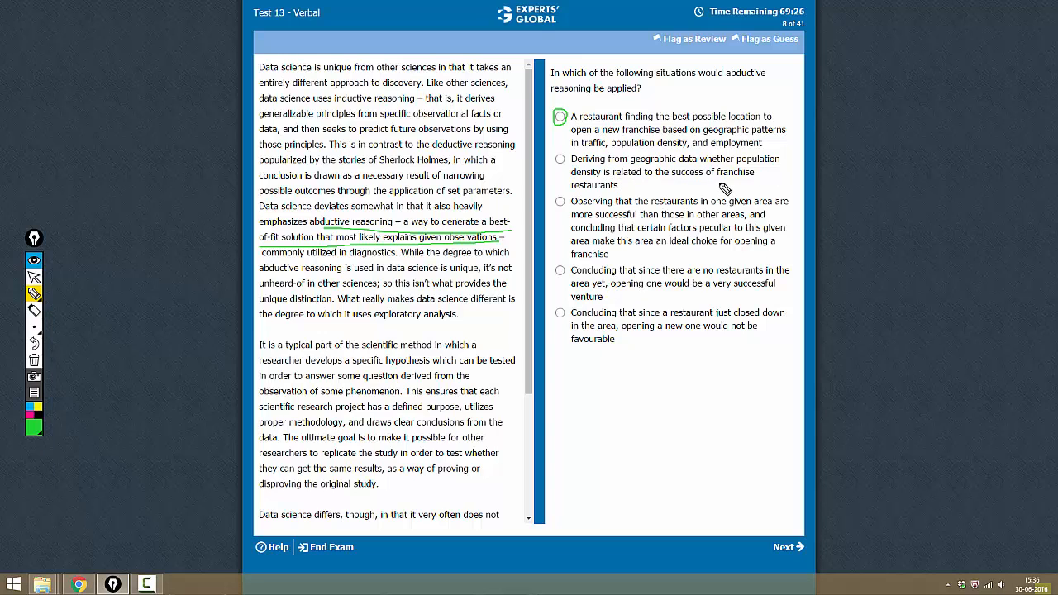
pyautogui.moveTo(625, 172)
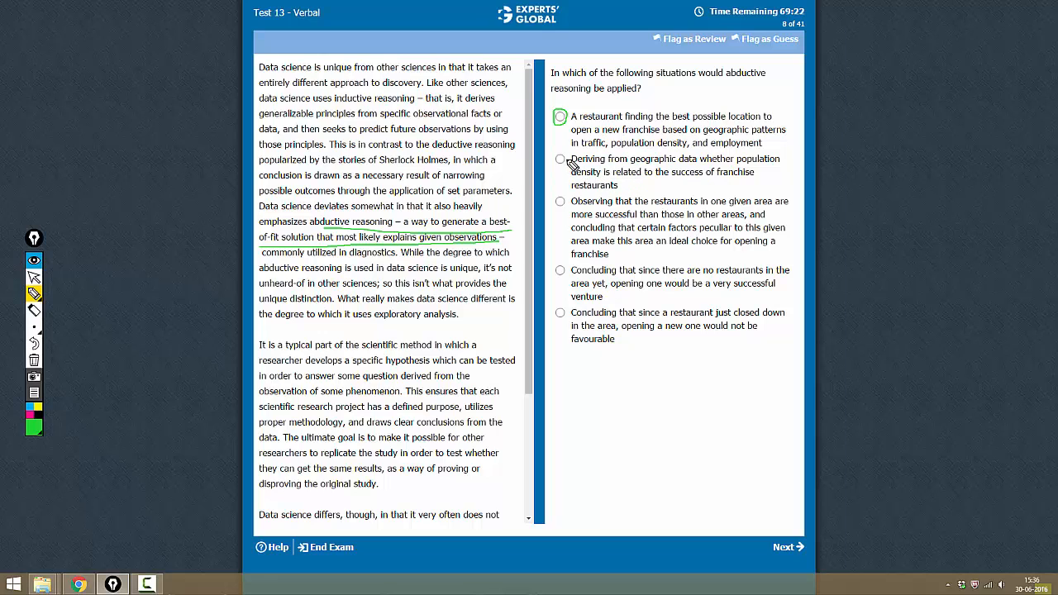
# Step: Mark answer B, about population density and franchise success, with a green X
pyautogui.click(560, 159)
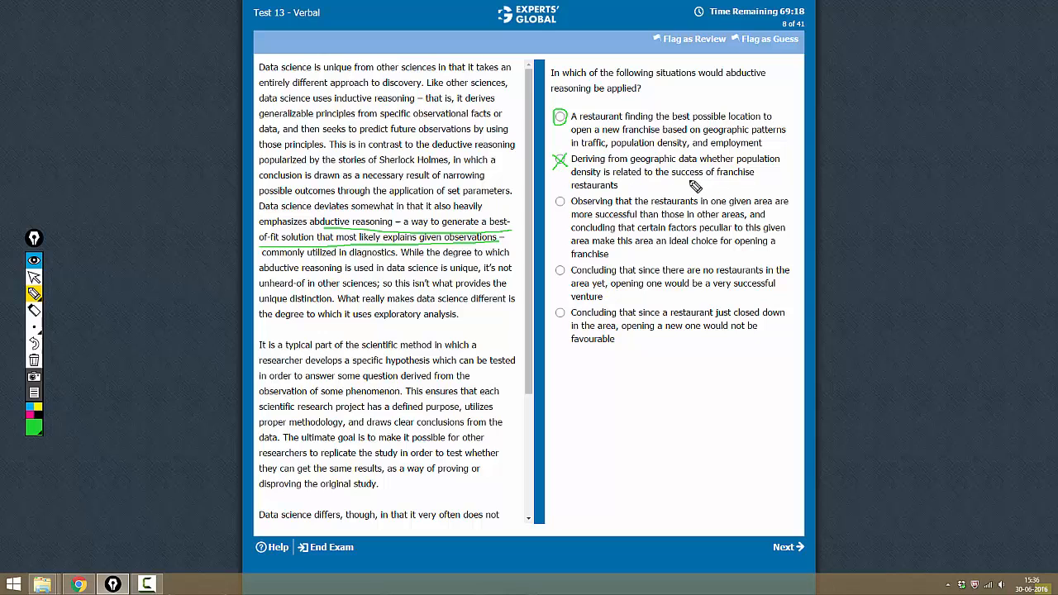
pyautogui.moveTo(727, 213)
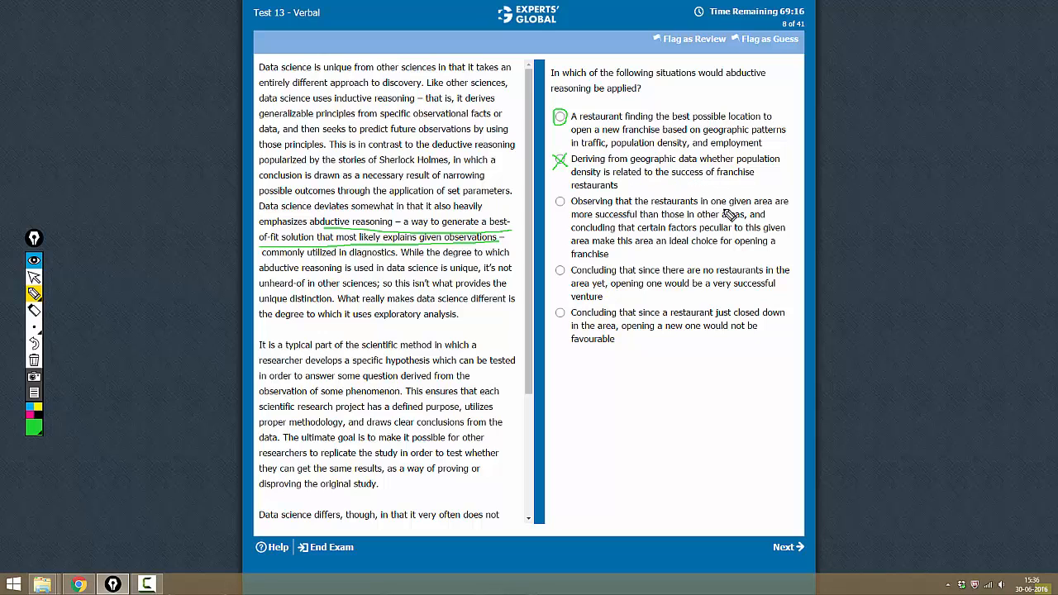
pyautogui.moveTo(657, 223)
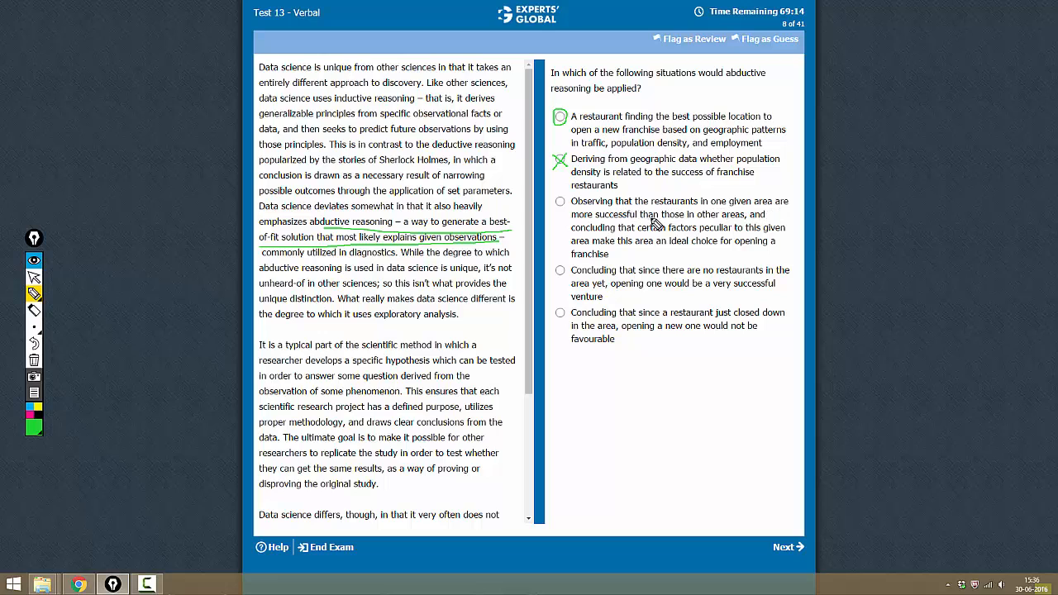